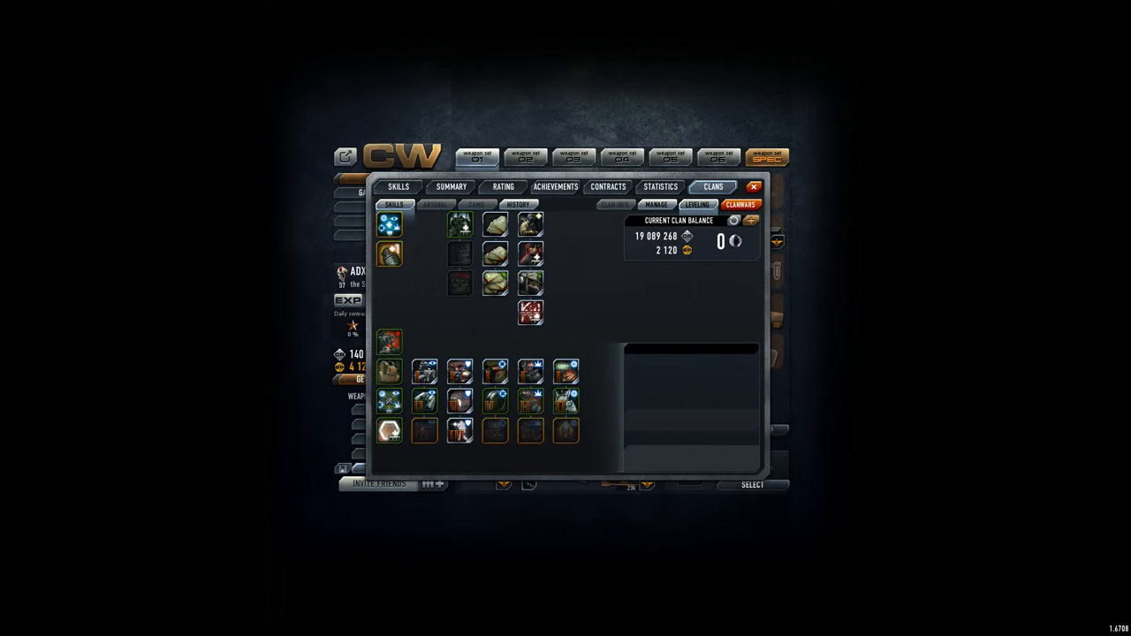
Step: Unlock Destroyer specialization II for 18 000 000 from the clan balance
left_click(496, 403)
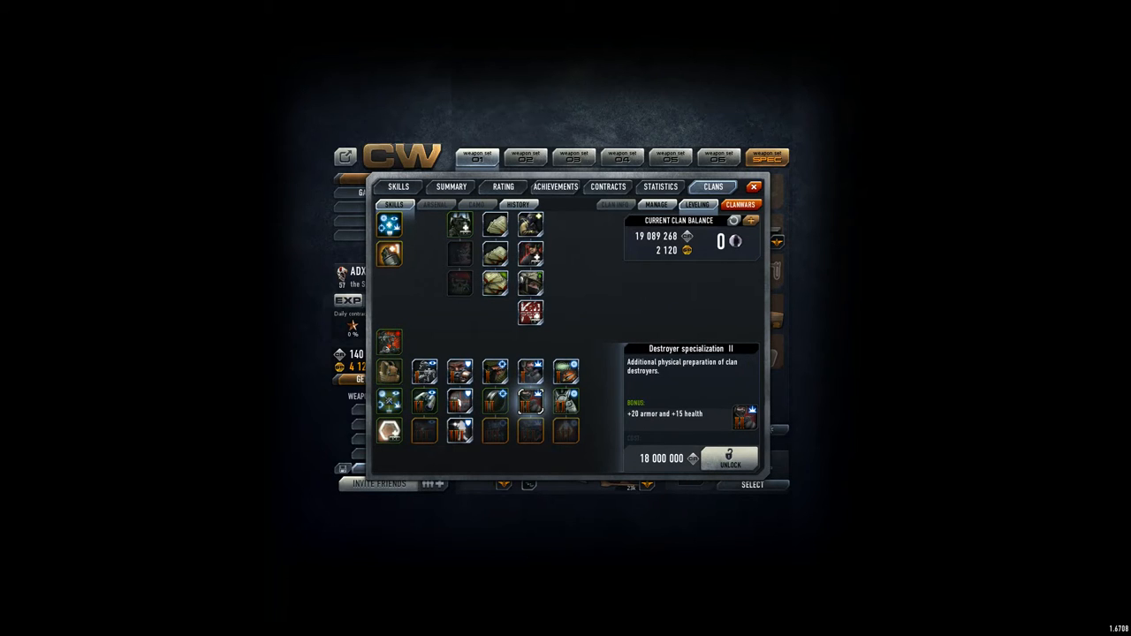
left_click(729, 460)
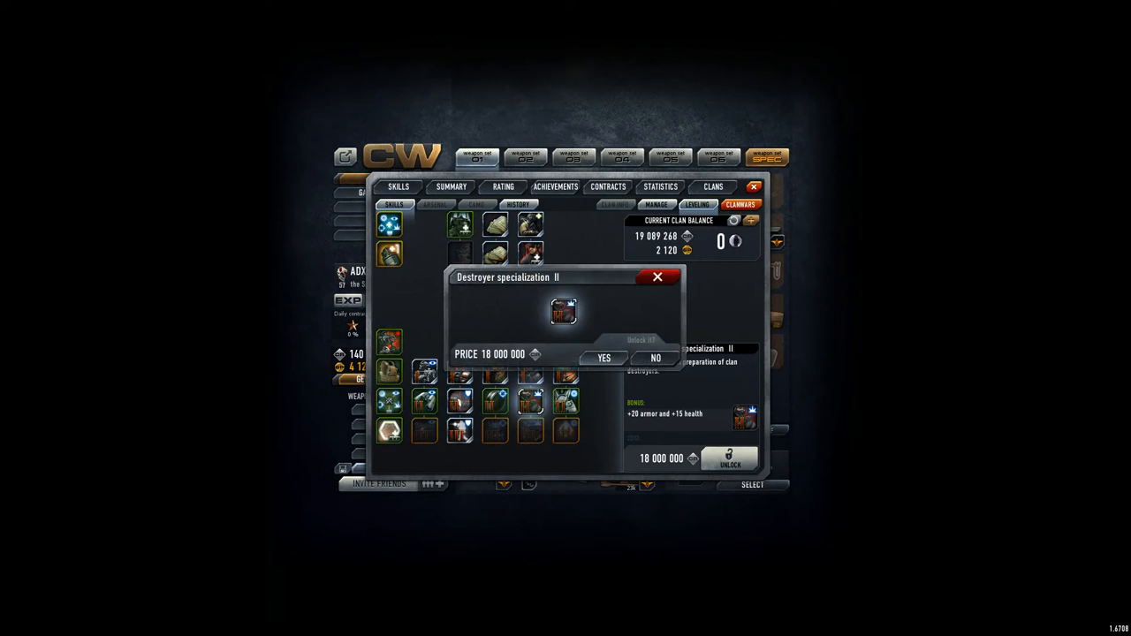
left_click(603, 357)
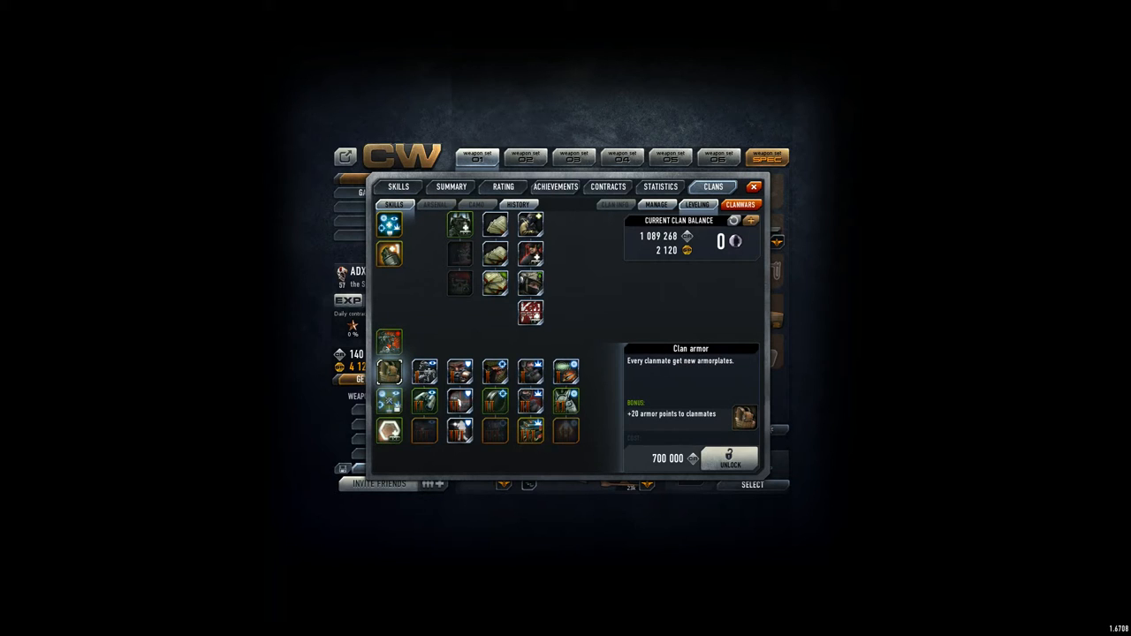
left_click(728, 460)
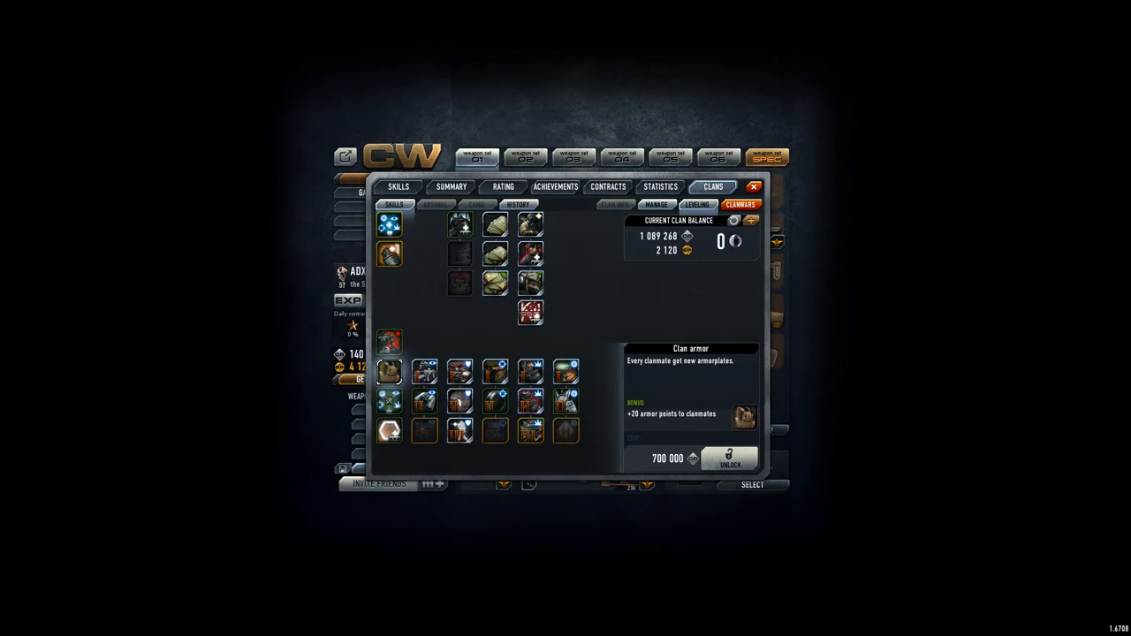
left_click(516, 204)
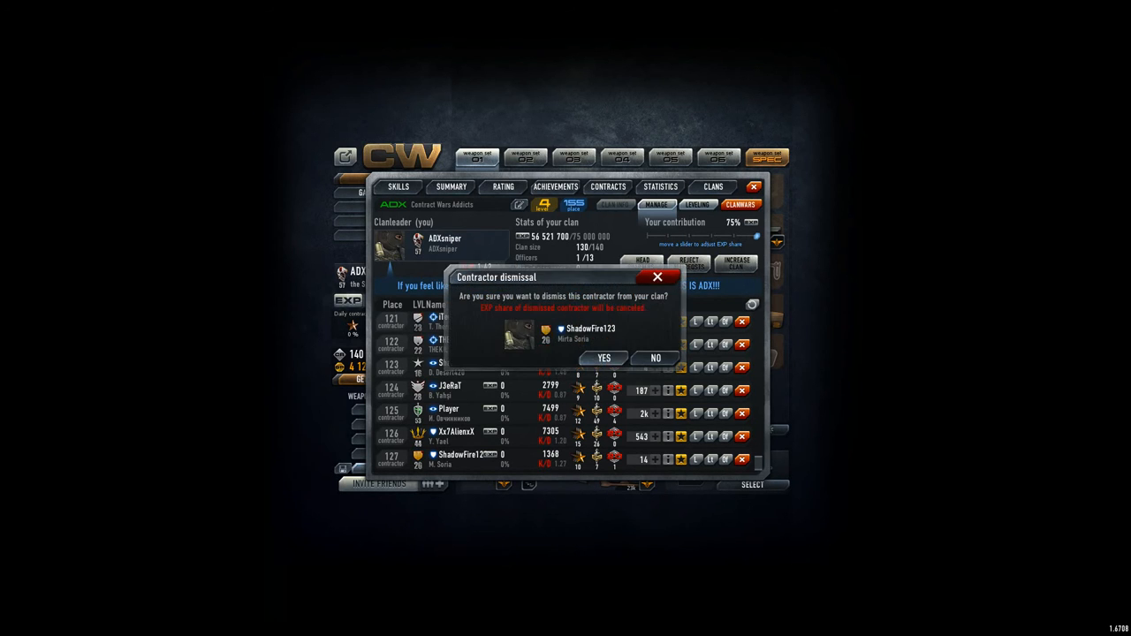
Step: Confirm dismissing the inactive contractor and show the seven pending join requests
left_click(602, 358)
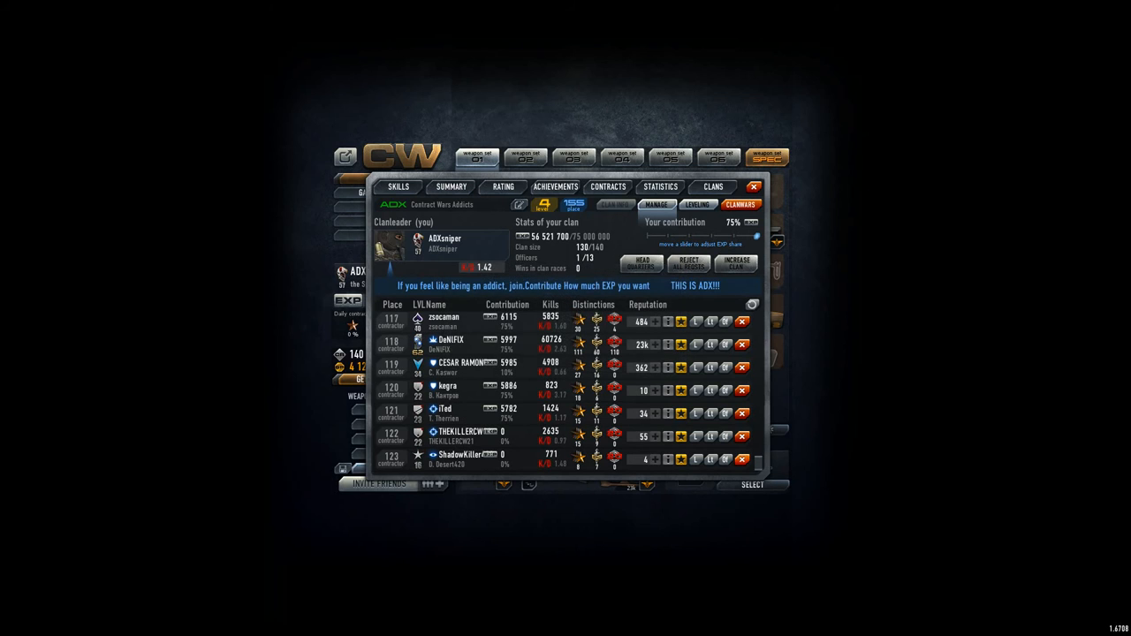
left_click(742, 458)
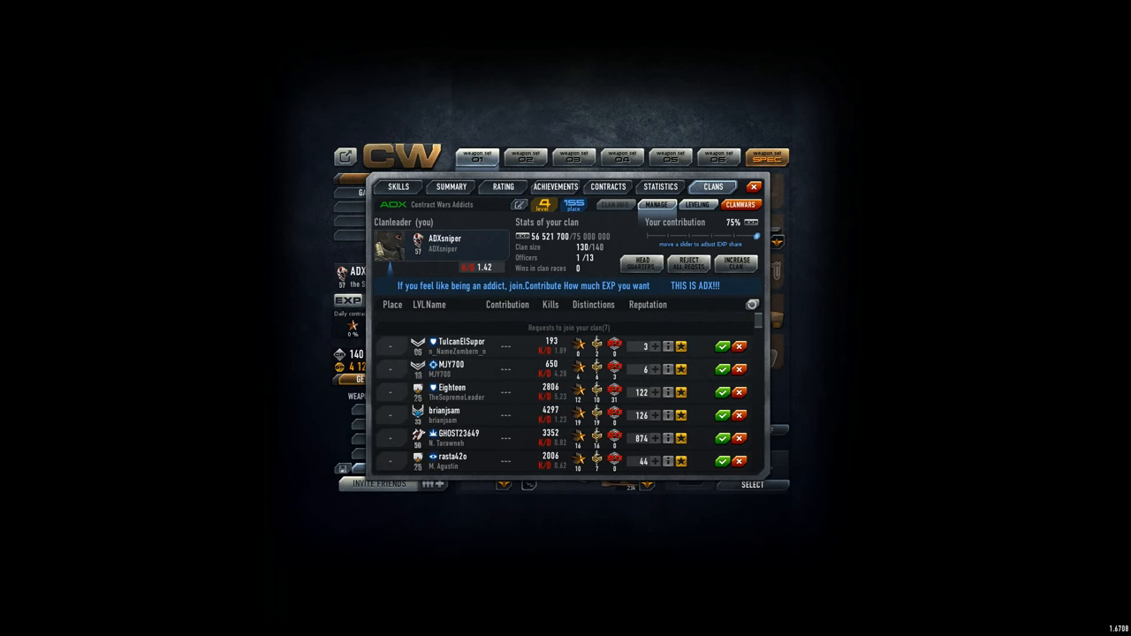
Step: Scroll down the join requests list
scroll("down", 3)
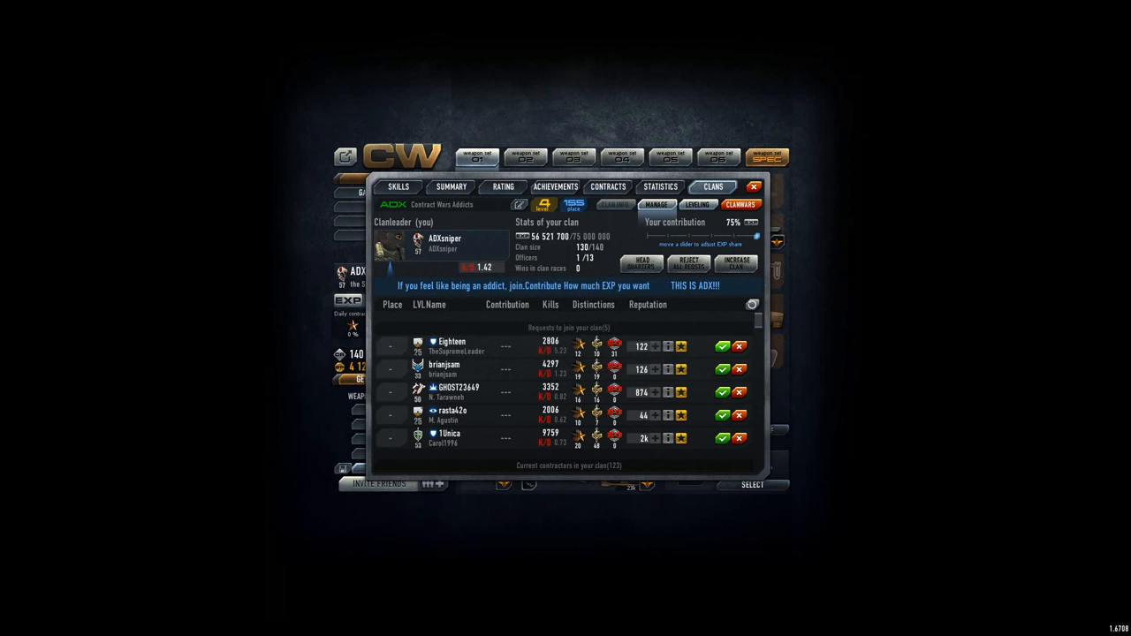
Step: Accept the four remaining join requests, growing the roster to 127 contractors
left_click(722, 346)
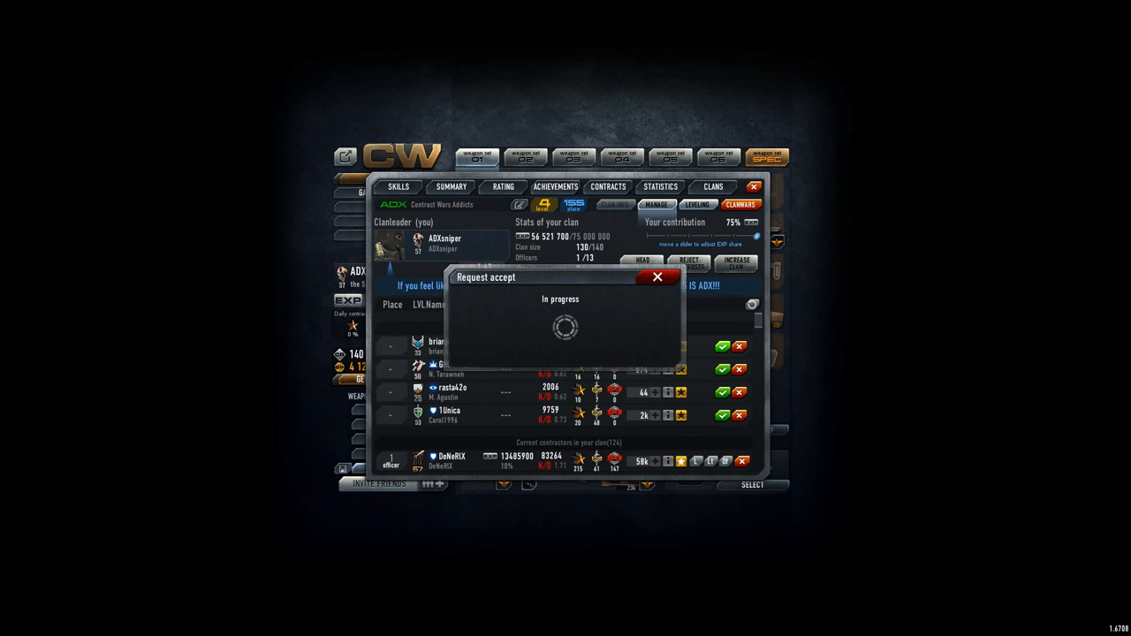
left_click(721, 347)
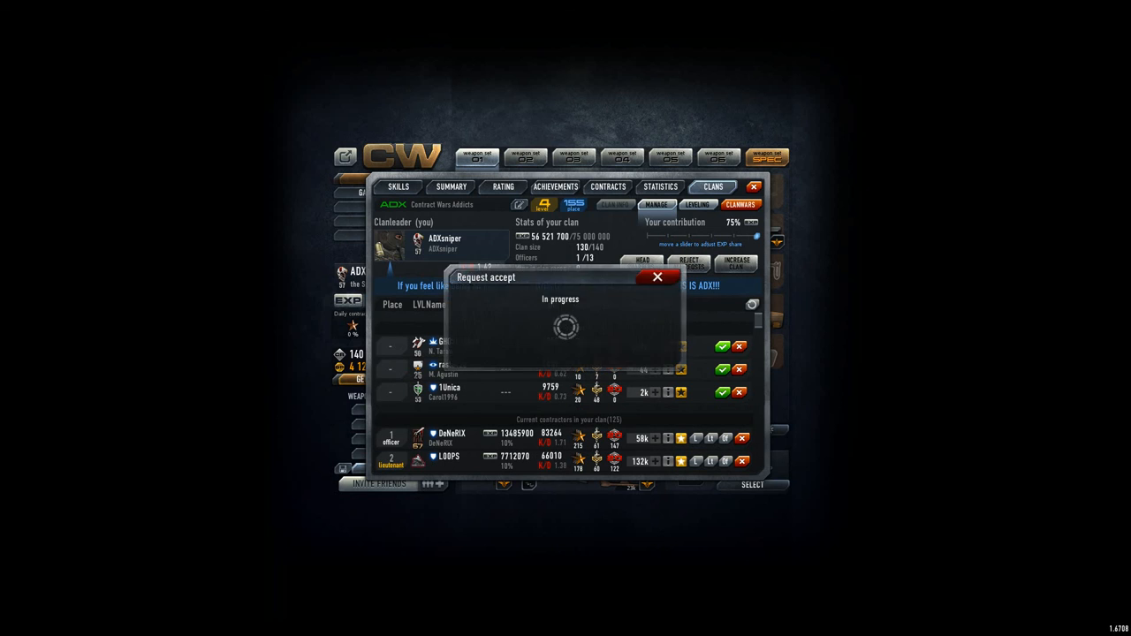
left_click(657, 277)
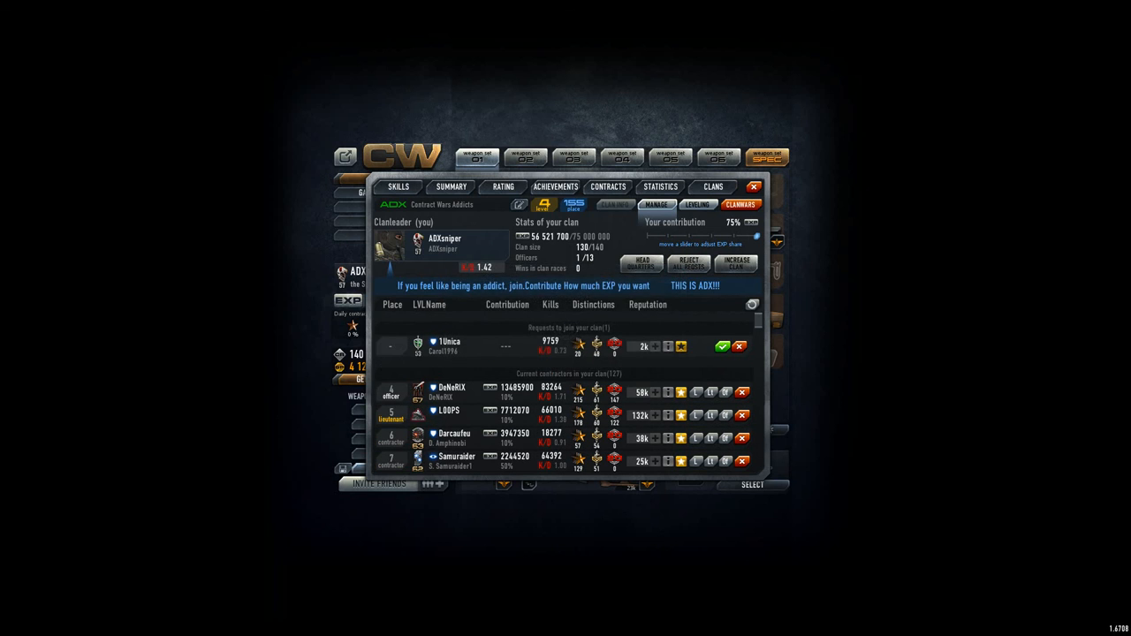
left_click(718, 346)
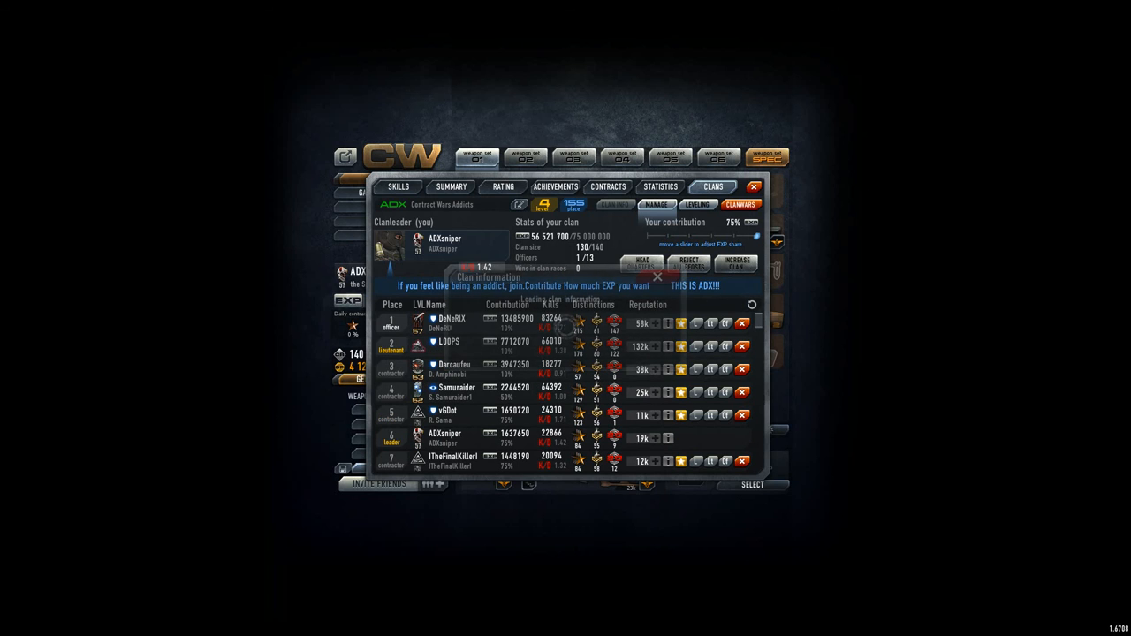